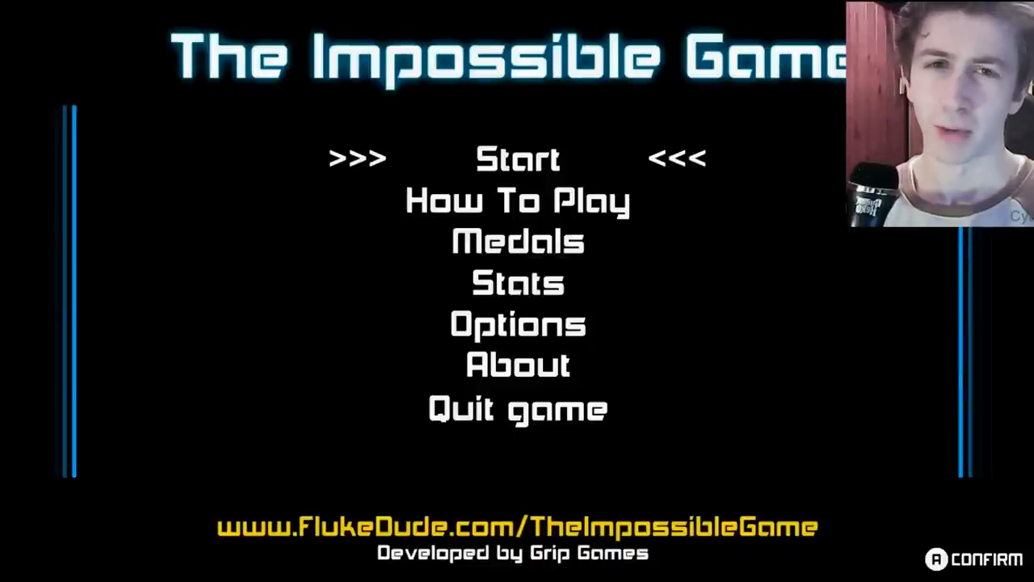
Step: Move the menu selection down to How To Play, back to Start, and start the level
key("Down")
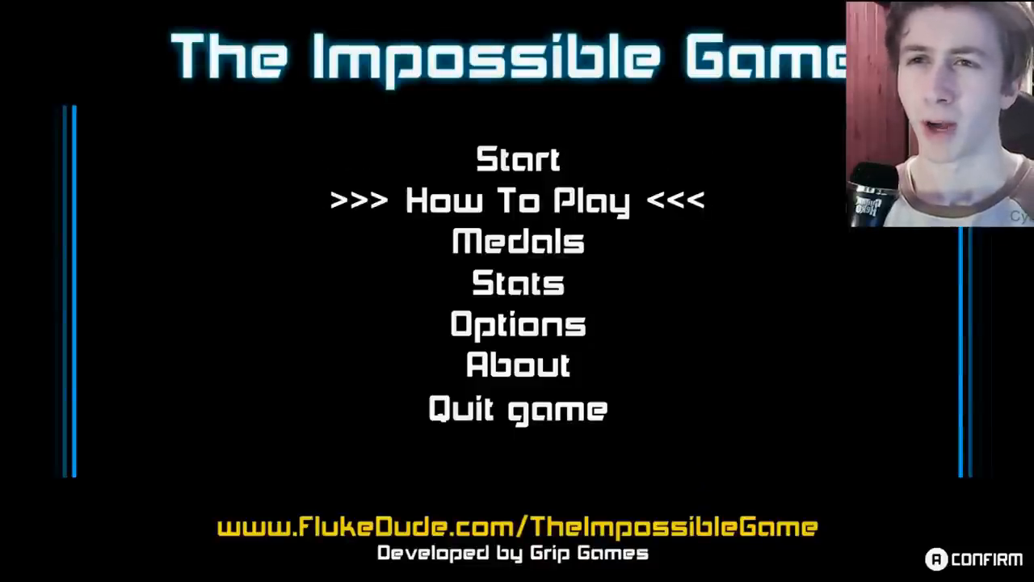
key("Up")
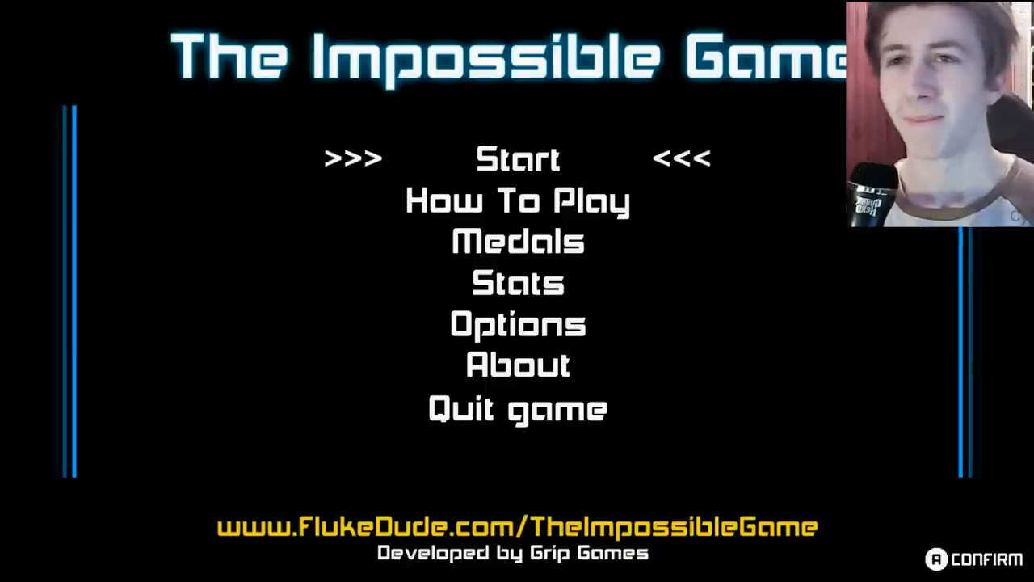
left_click(515, 158)
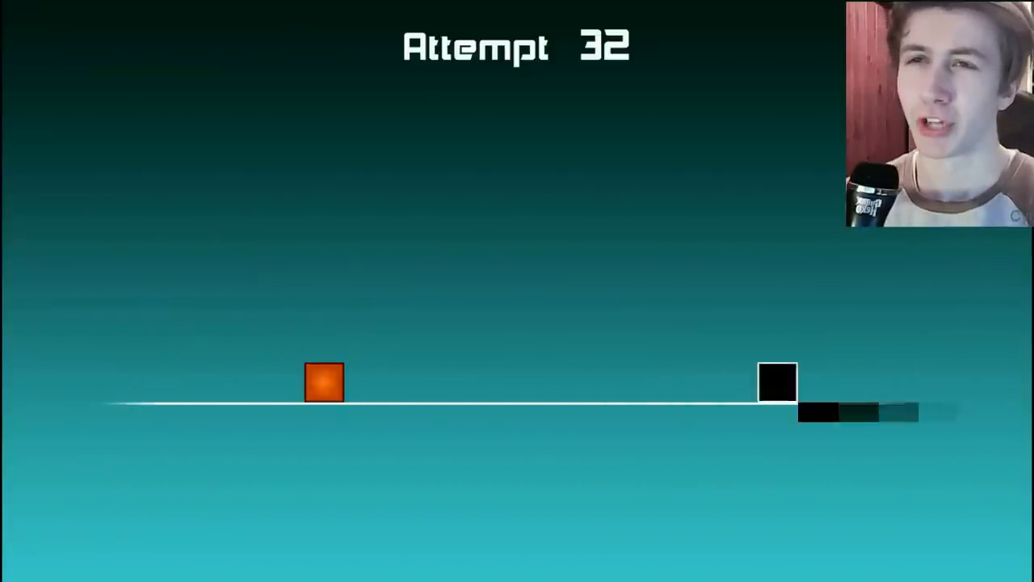
Step: Jump the orange square over the black block during the run
left_click(326, 384)
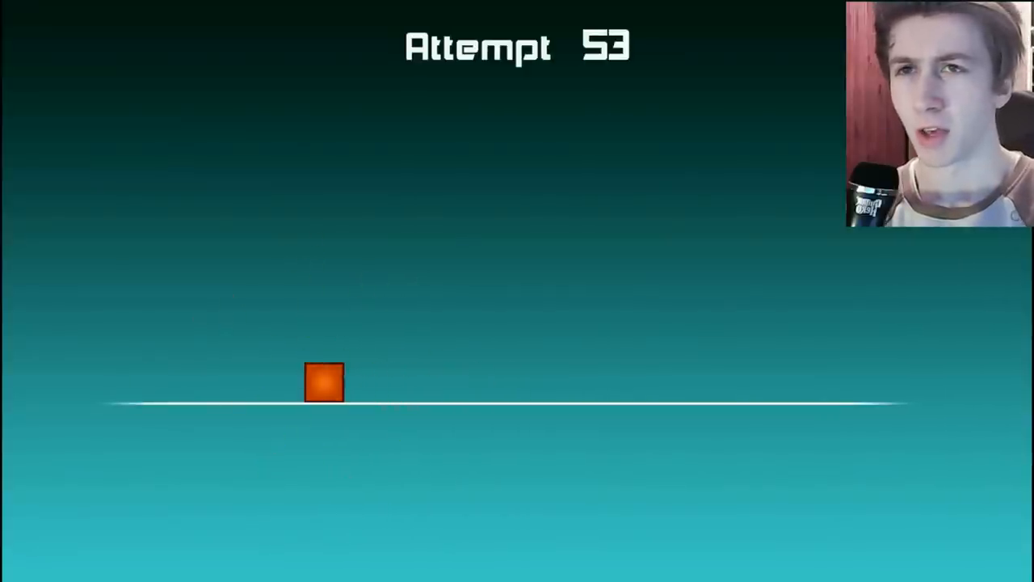
Step: Jump the square over the next obstacle as the attempts continue
left_click(325, 381)
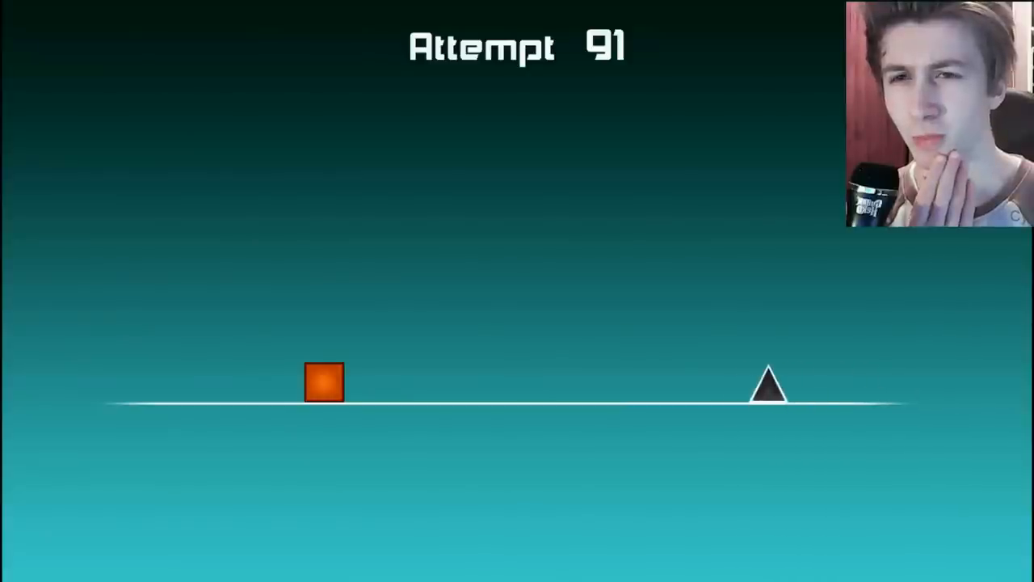
Step: Jump over the approaching spikes and onto the black block across several attempts
left_click(323, 385)
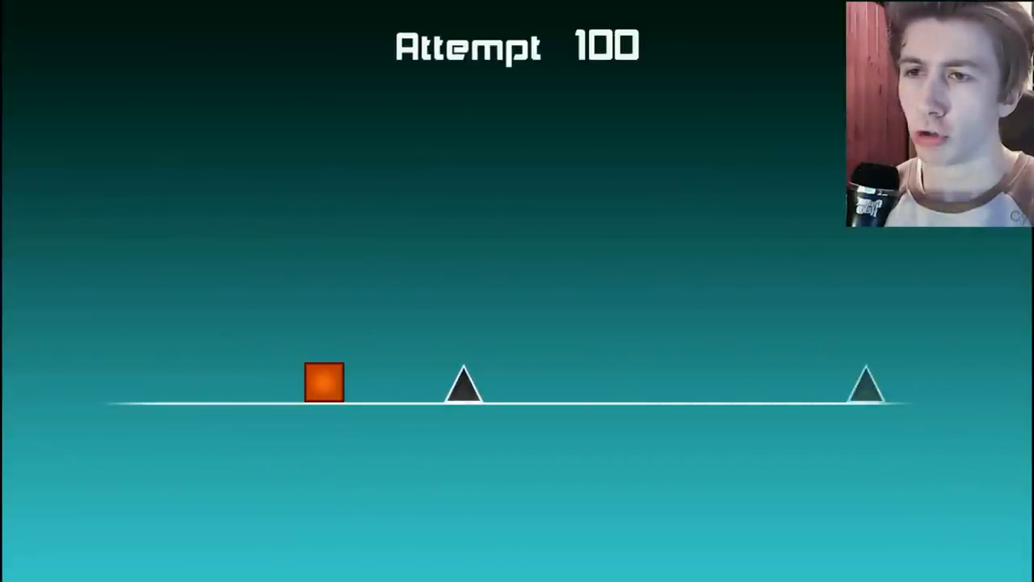
key("space")
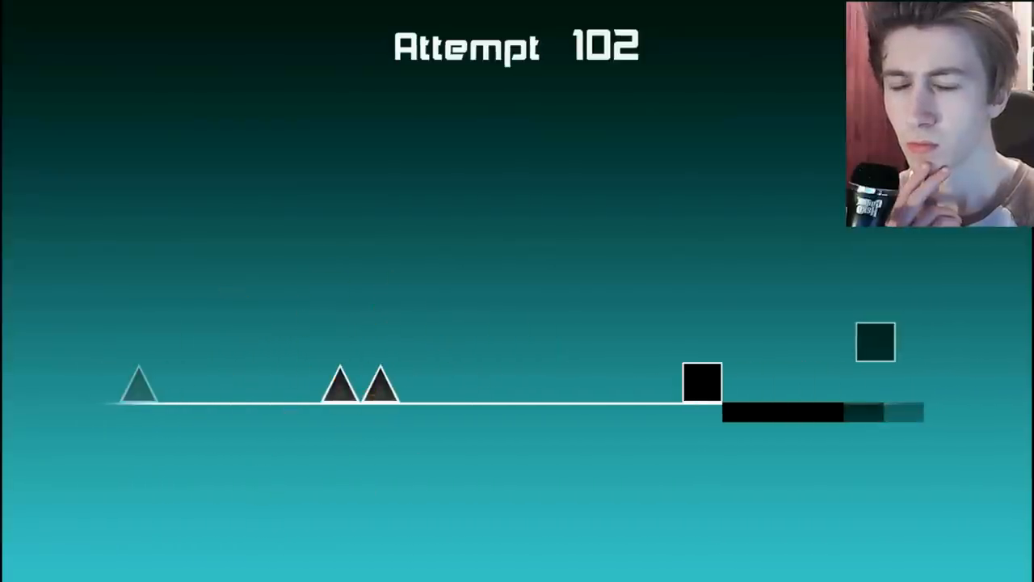
left_click(517, 355)
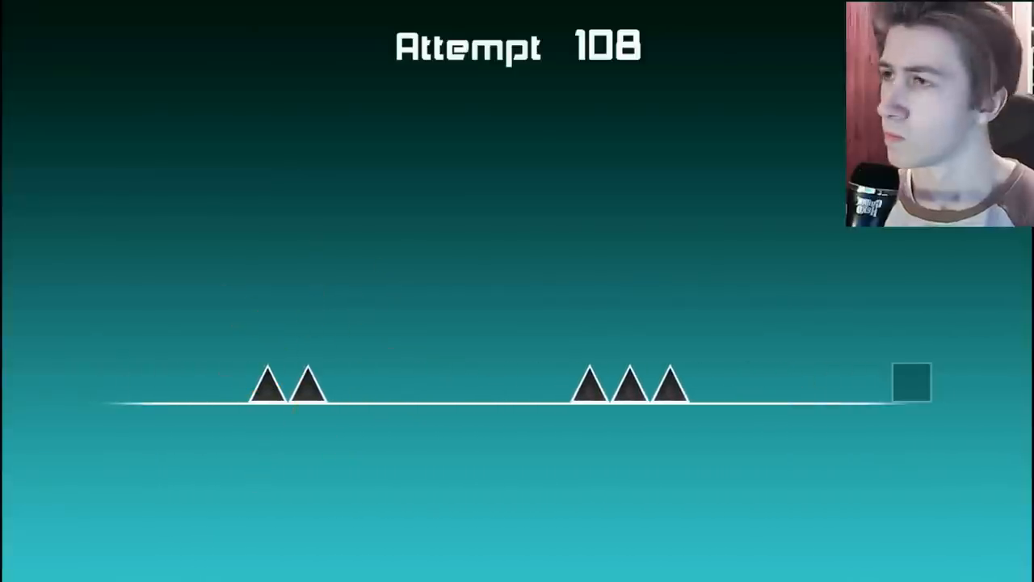
key("space")
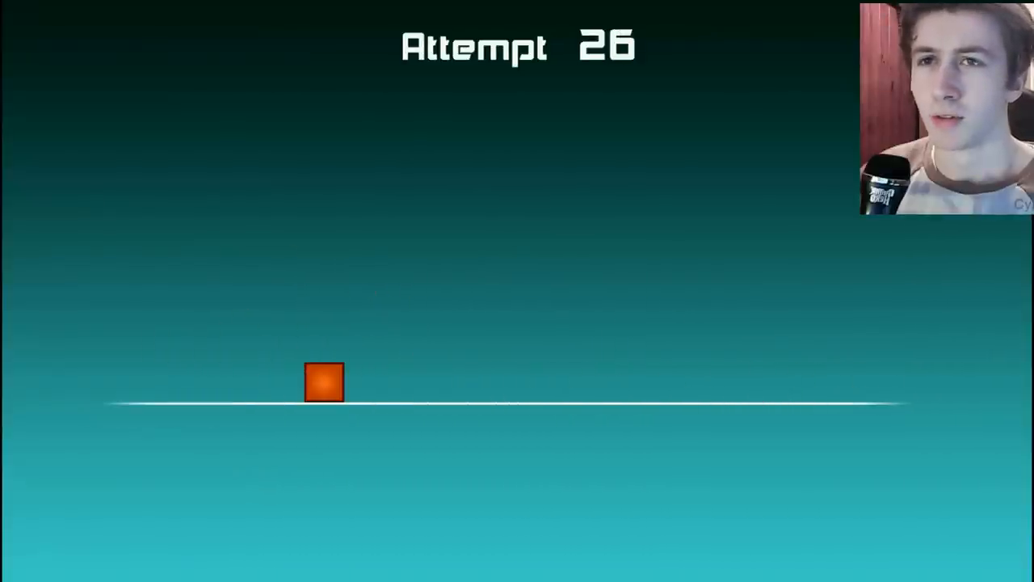
Step: Jump the square over the single and double spikes on the track
left_click(323, 380)
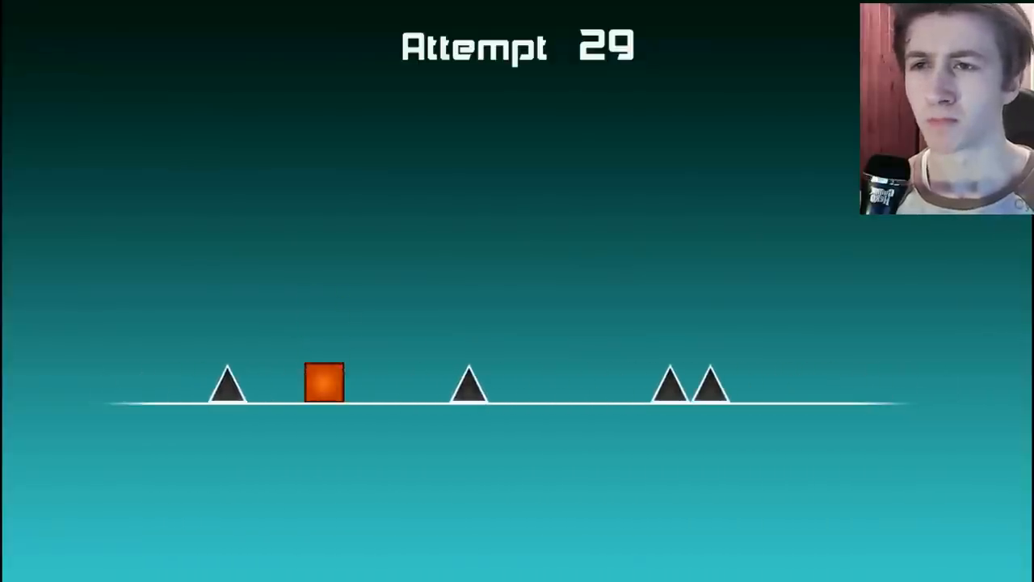
left_click(324, 390)
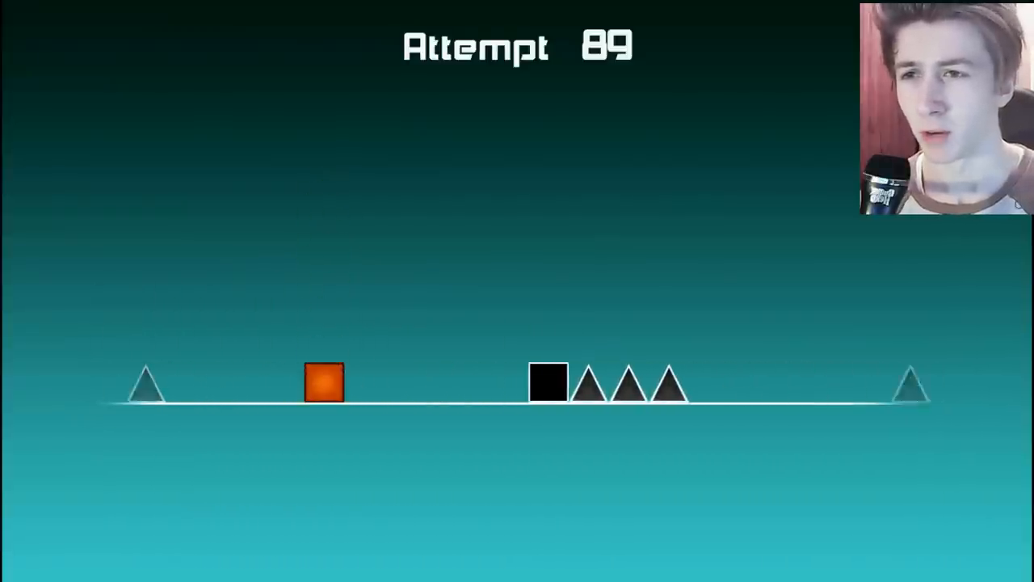
left_click(324, 388)
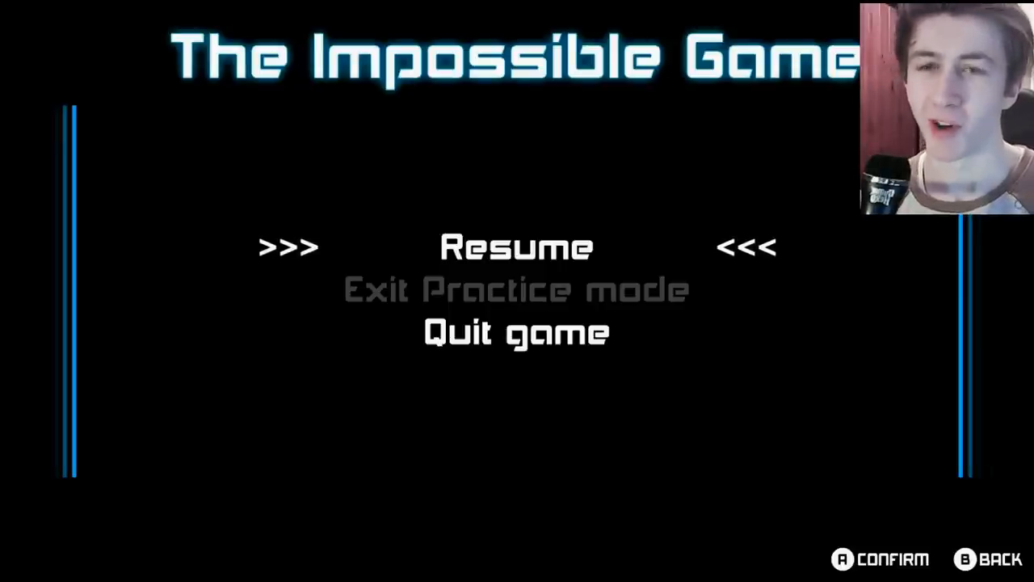
Step: Resume play, then jump over the spike ahead and onto the black block
left_click(517, 246)
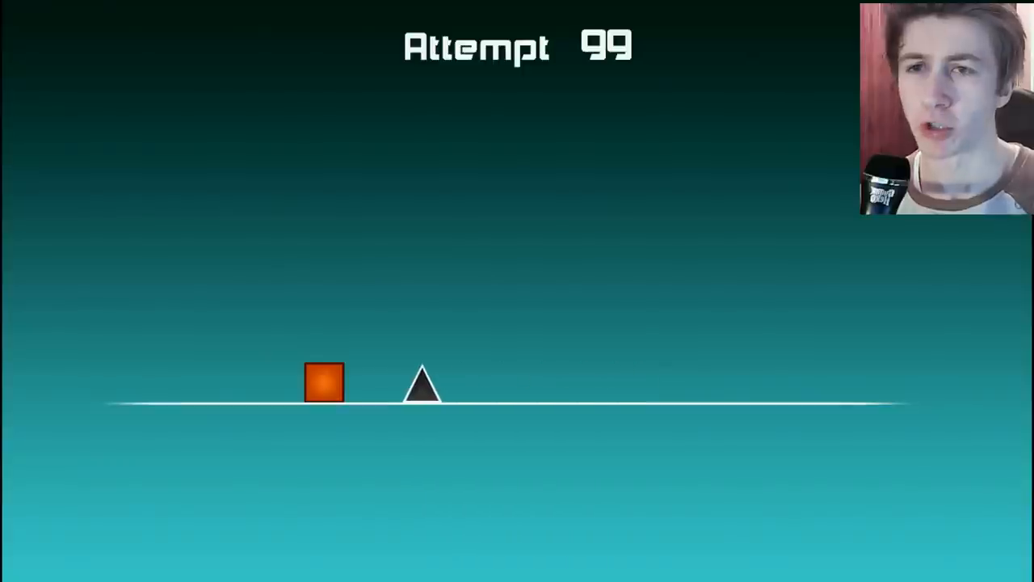
left_click(323, 330)
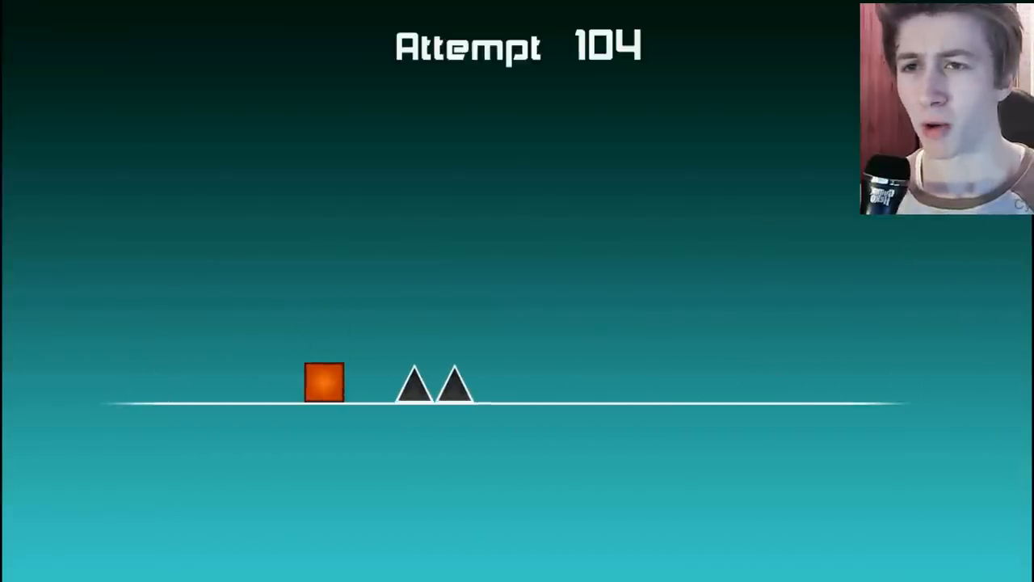
left_click(325, 394)
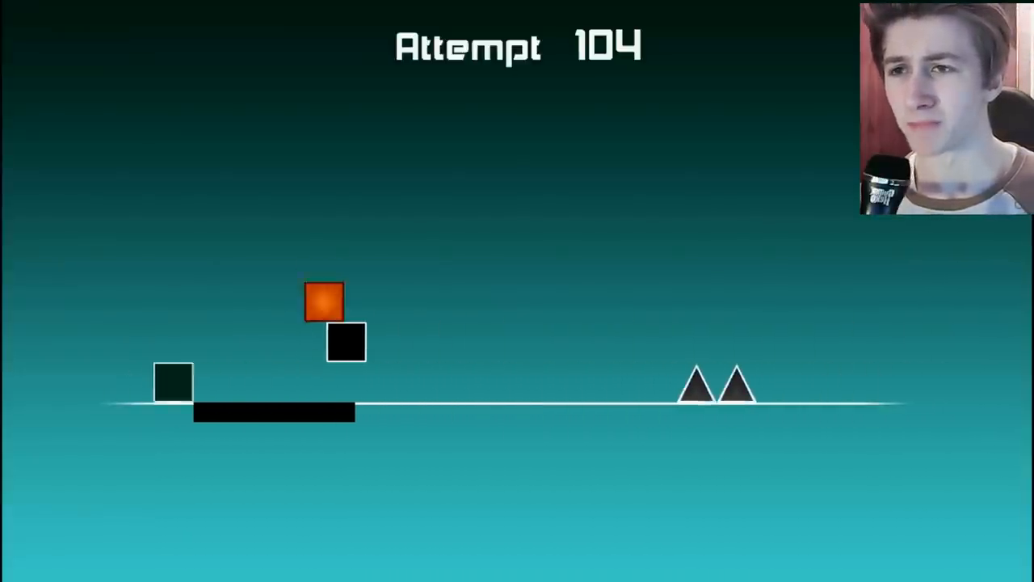